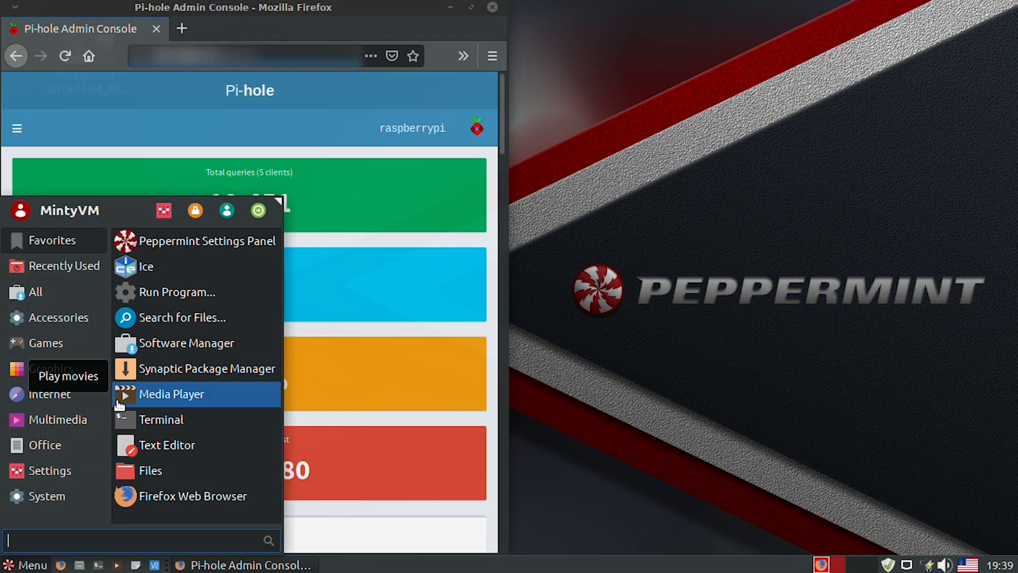
# Find 'pi' in the Menu search and launch the Pi-Hole ICE web app.
pyautogui.write('pi')
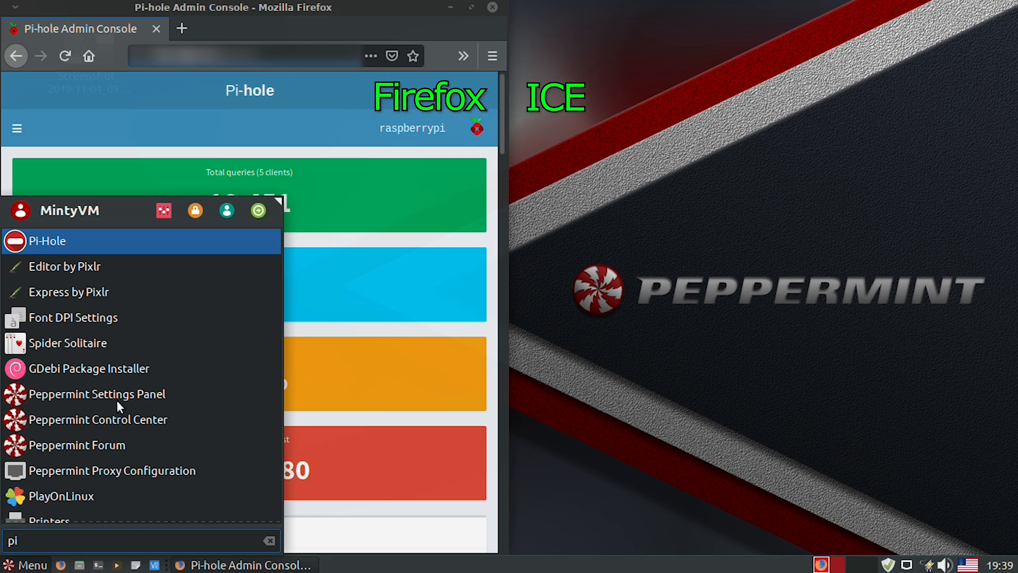
pyautogui.click(47, 241)
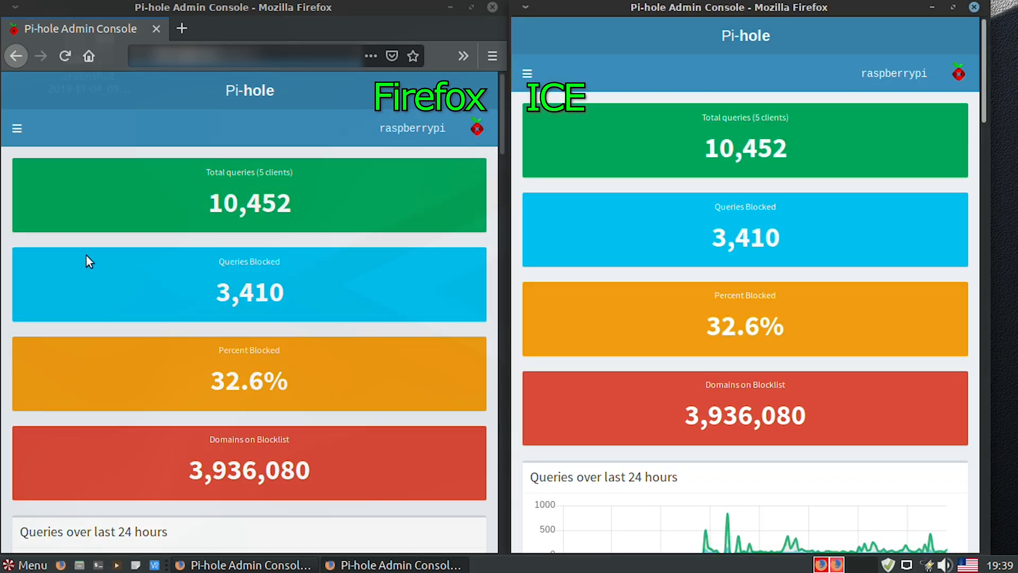
pyautogui.moveTo(962, 102)
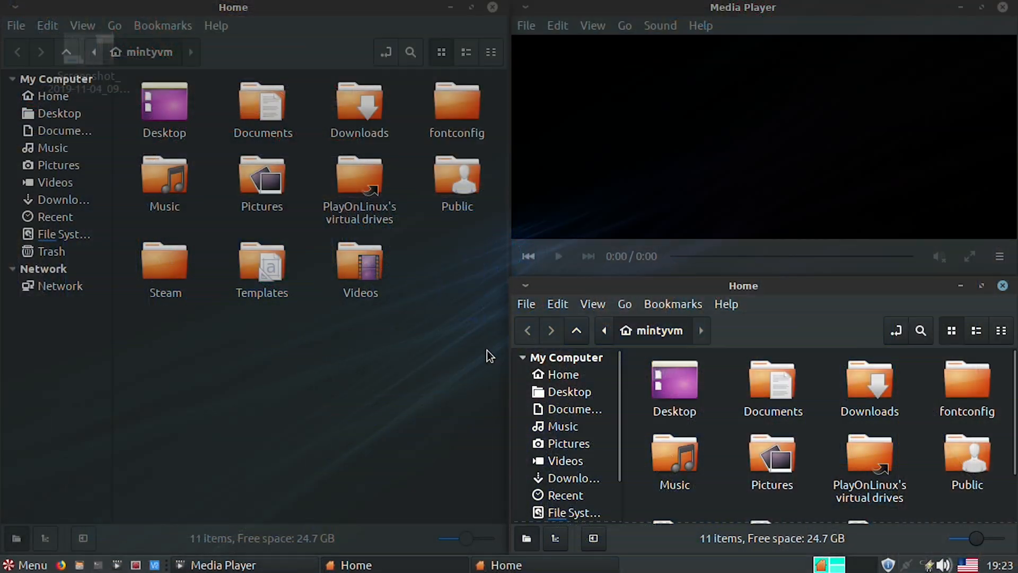
pyautogui.moveTo(781, 348)
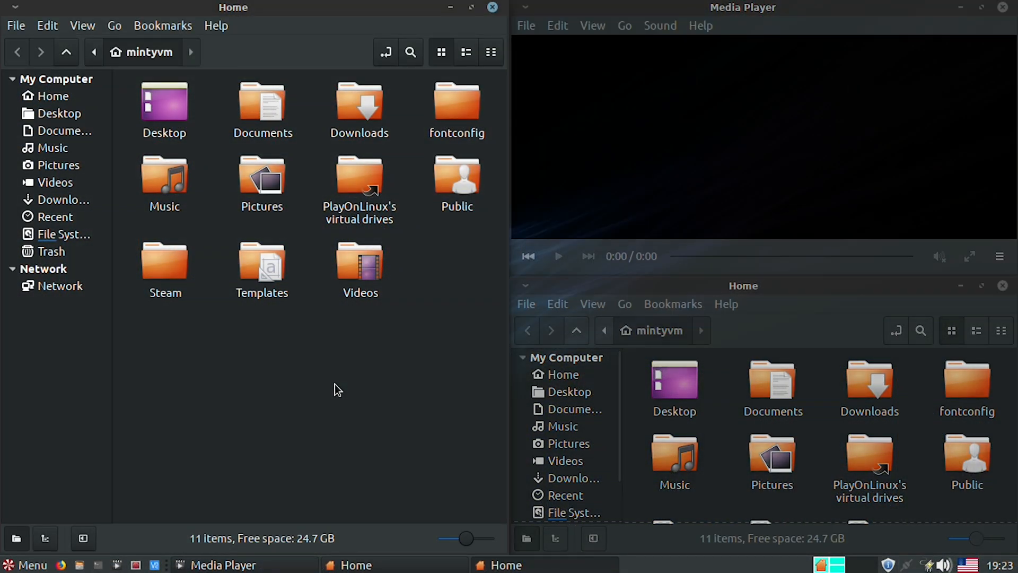
# Switch with Alt+Tab to the second Home (Nemo) file manager window.
pyautogui.press('alt+Tab')
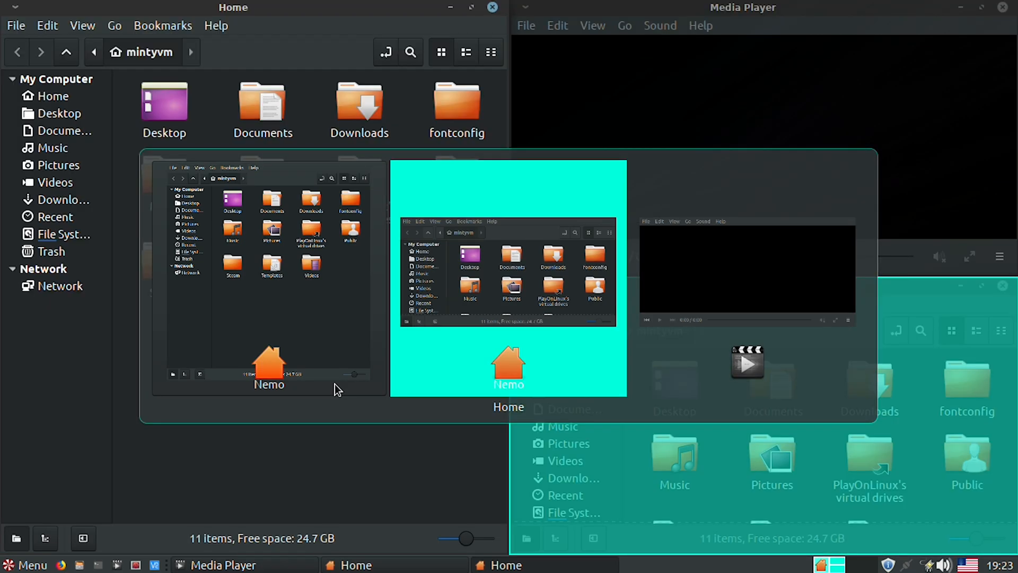